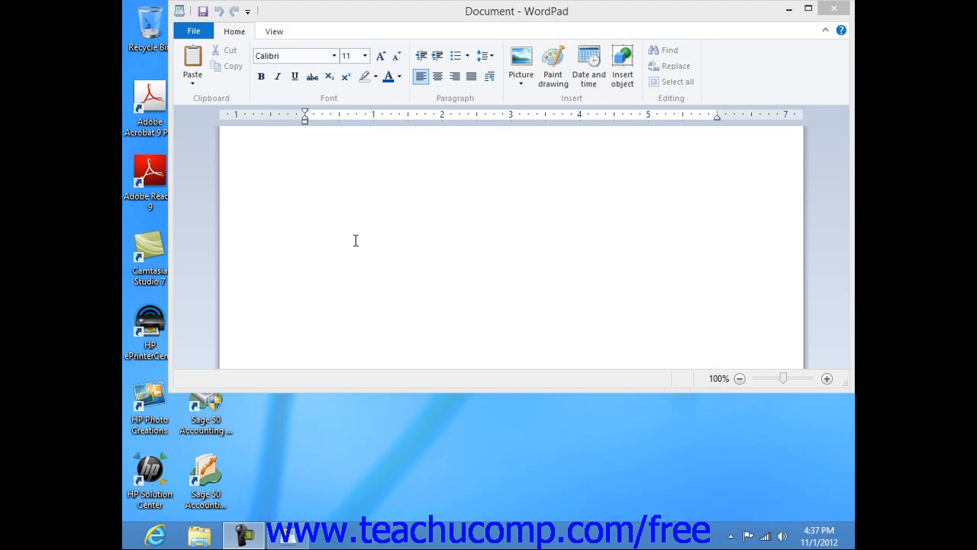
{"action": "mouse_move", "coordinate": [352, 235]}
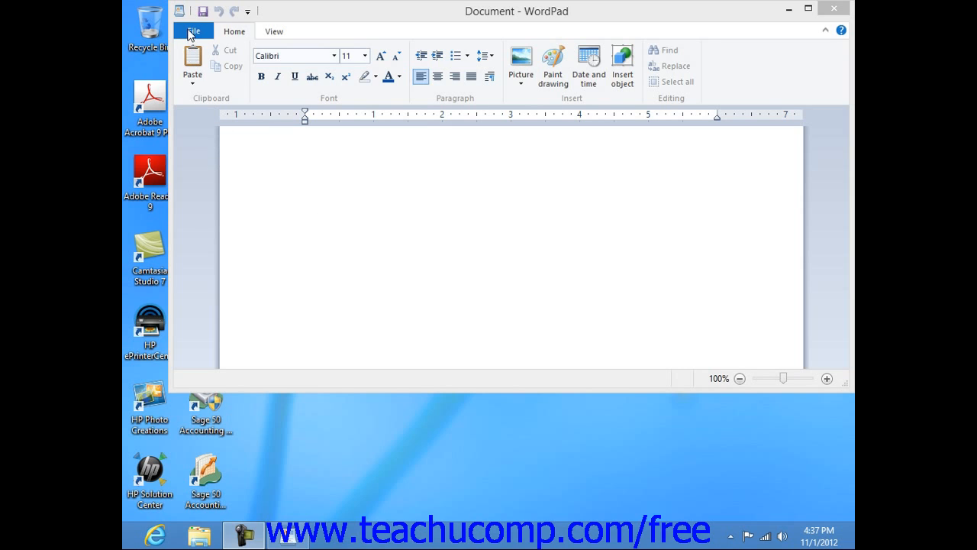
Step: Start opening an existing document from WordPad's File menu, reaching the Open dialog
{"action": "left_click", "coordinate": [192, 30]}
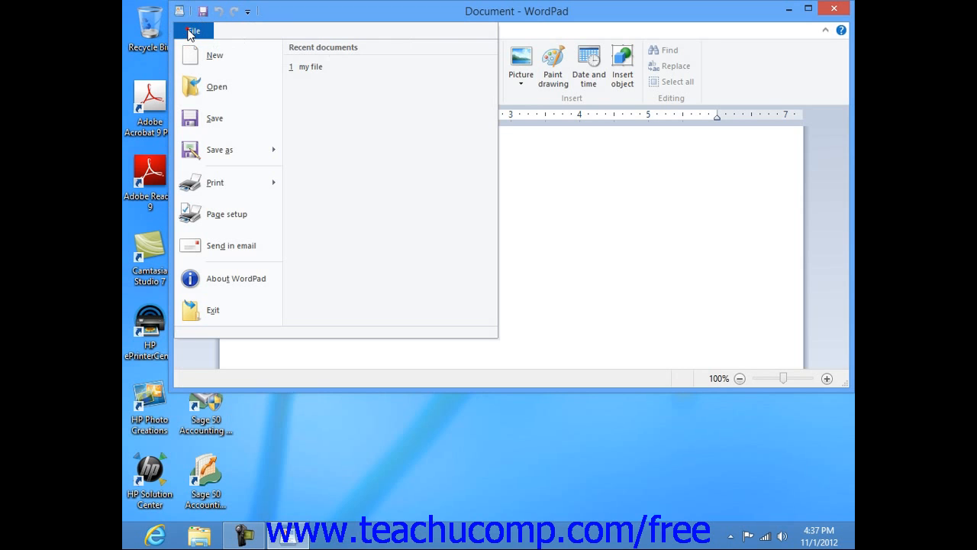
{"action": "mouse_move", "coordinate": [217, 86]}
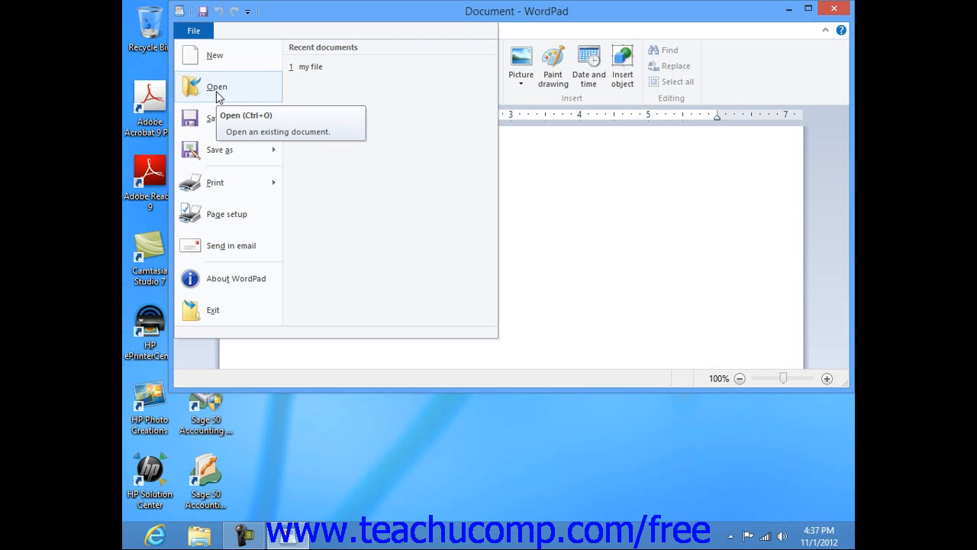
{"action": "left_click", "coordinate": [217, 86]}
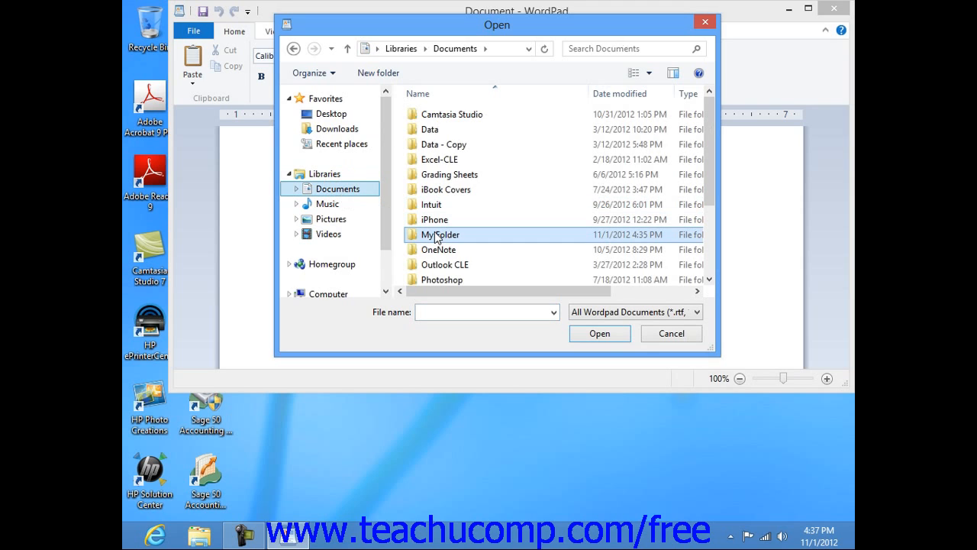
Step: Load 'my file' from My Folder in Documents so its 'Hello world' heading shows
{"action": "double_click", "coordinate": [440, 235]}
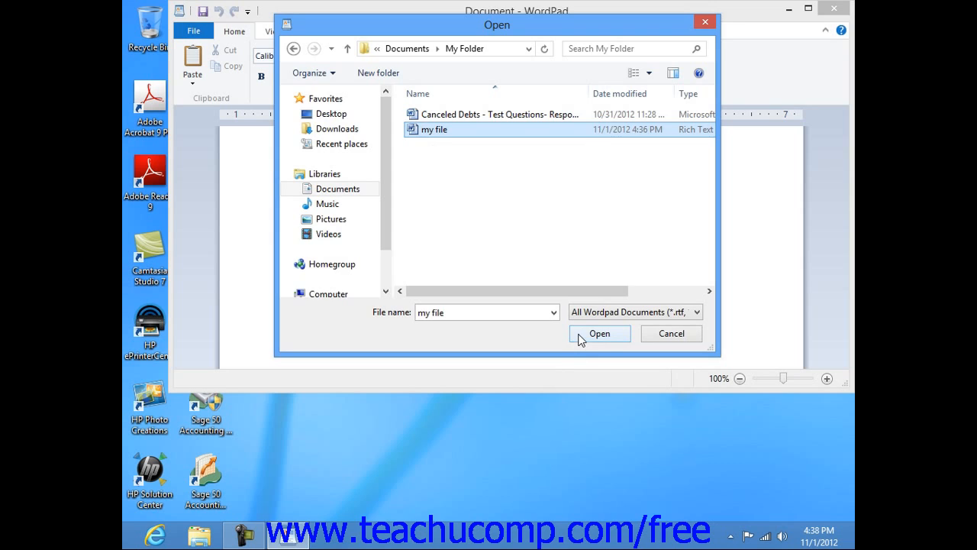
{"action": "left_click", "coordinate": [599, 333]}
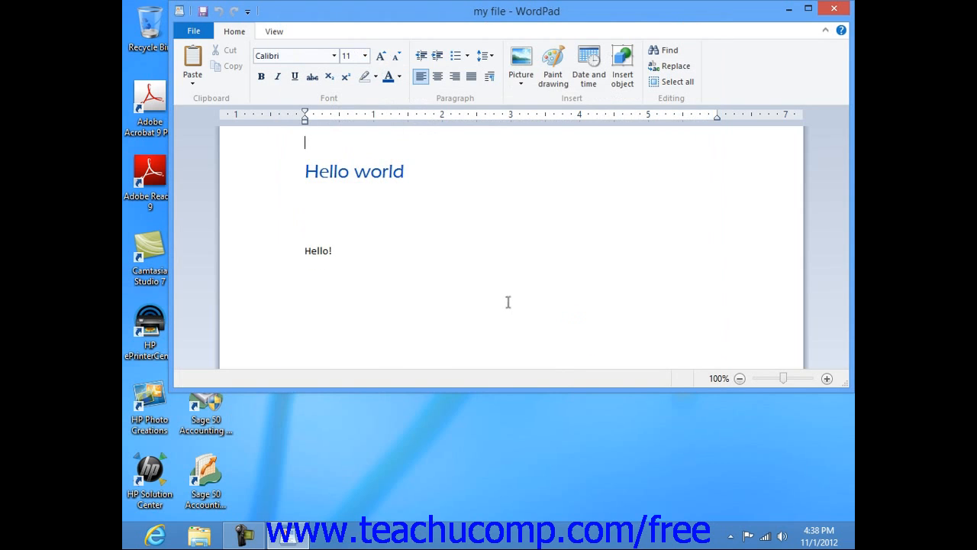